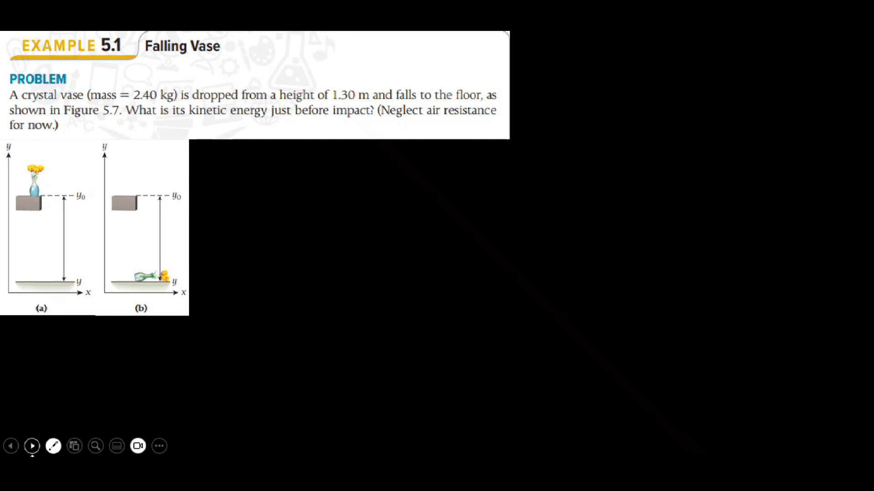
- Bring up the Laser Pointer/Pen/Highlighter menu on the Falling Vase slide
click(53, 446)
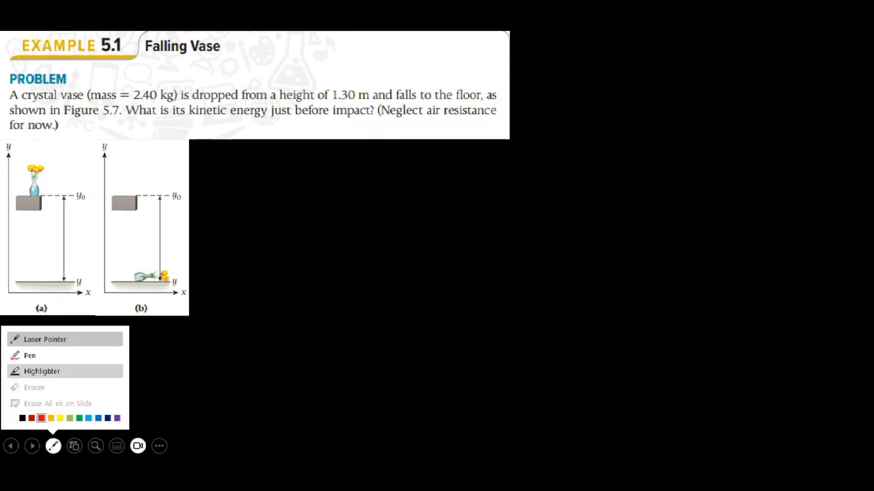
- Highlight 2.40 kg, 1.30 m and kinetic energy yellow; write m, h, Kf = ? in pen
click(60, 419)
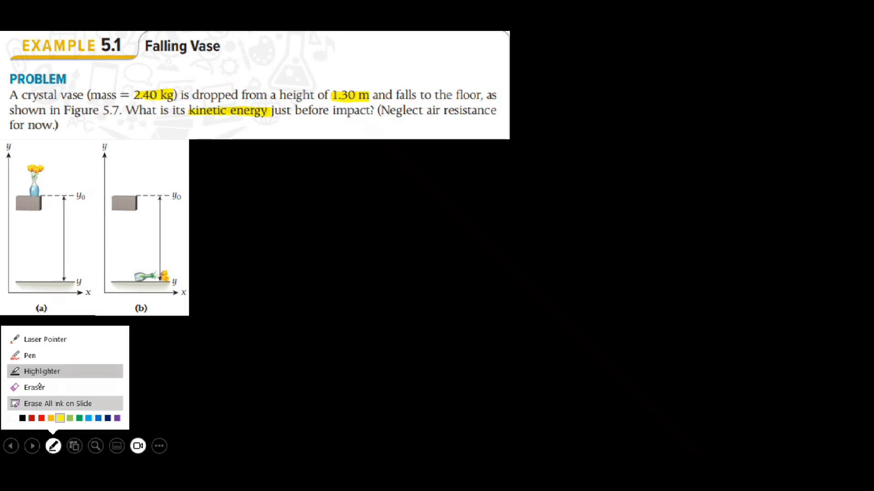
click(29, 356)
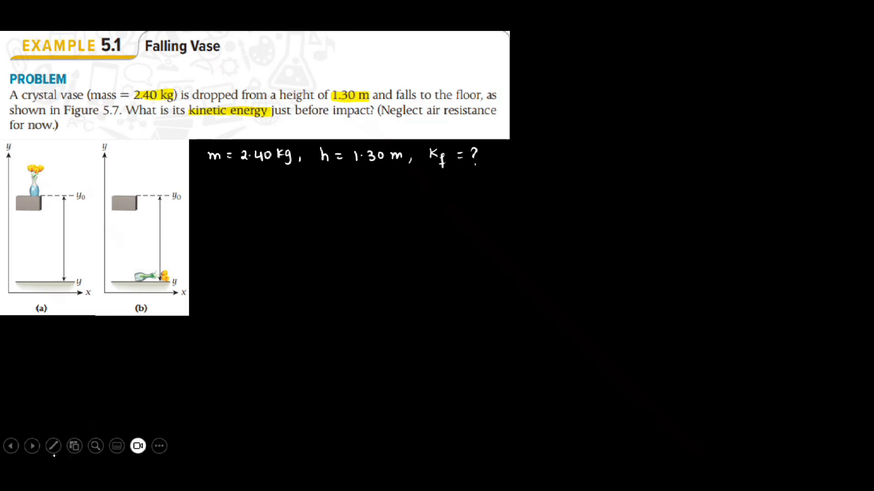
click(53, 446)
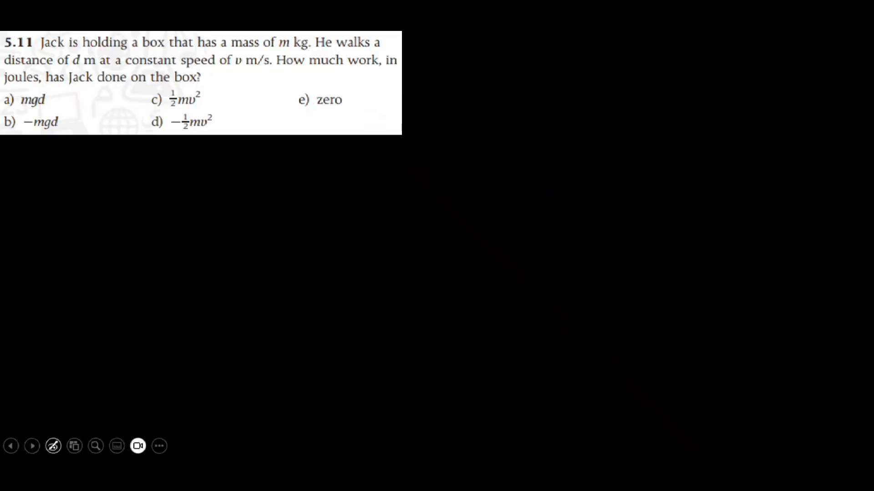
- Bring up the pen annotation options on the Jack box slide for light green ink
click(52, 446)
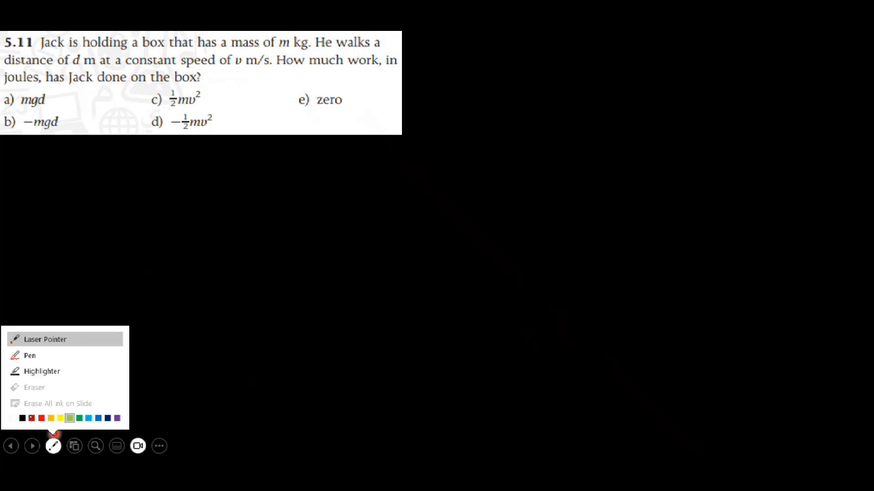
- Sketch a stick-figure Jack holding the box with a green downward arrow labelled Fg
click(29, 355)
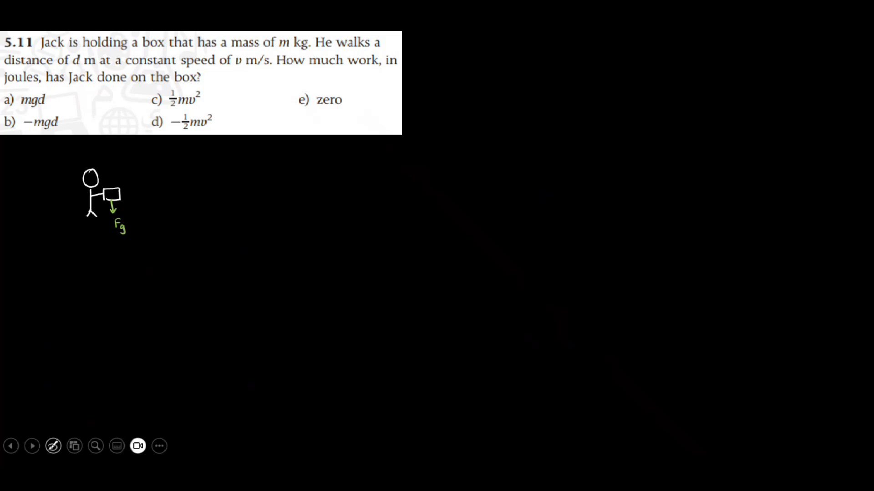
click(53, 446)
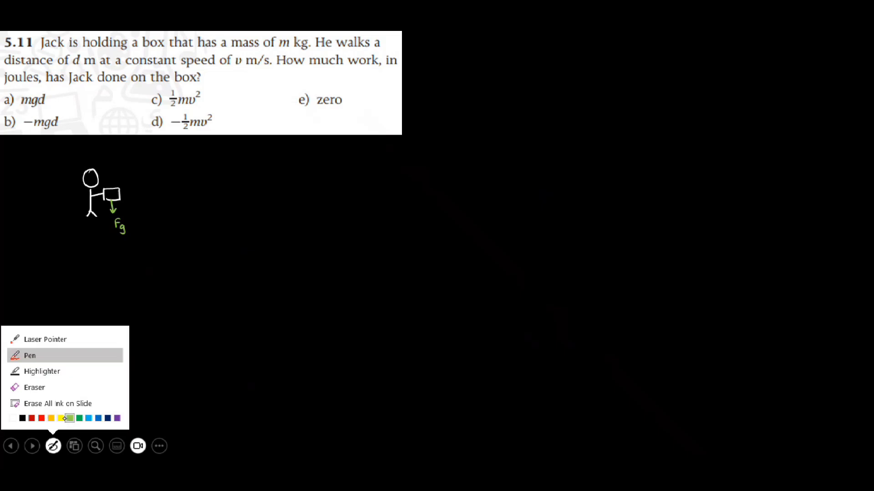
- Add a yellow upward F arrow, blue d arrow, W = Fd cosθ, and red 90° mark
click(51, 419)
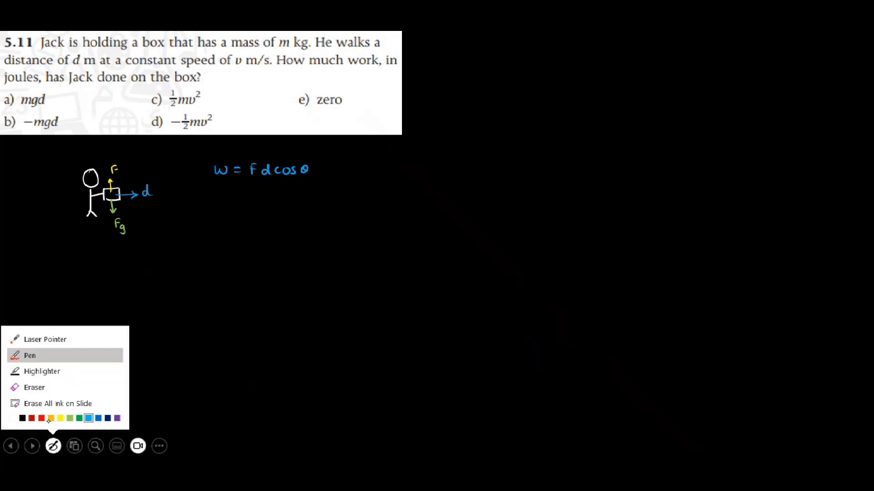
click(42, 418)
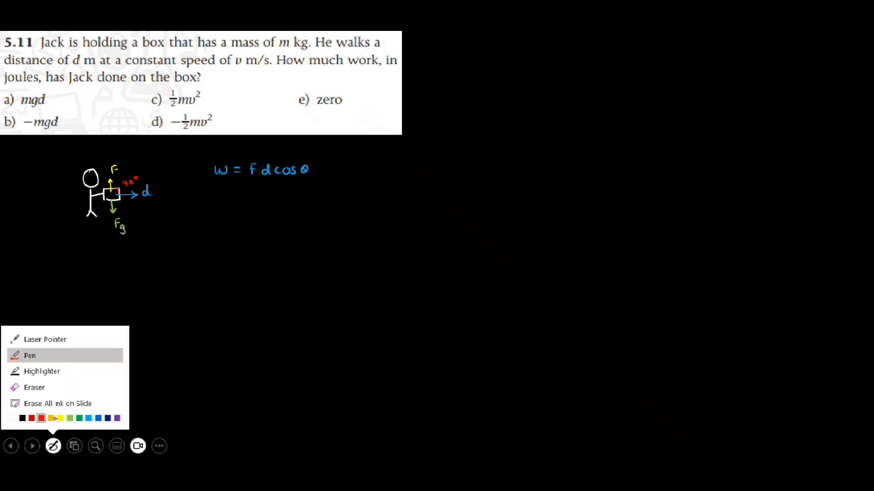